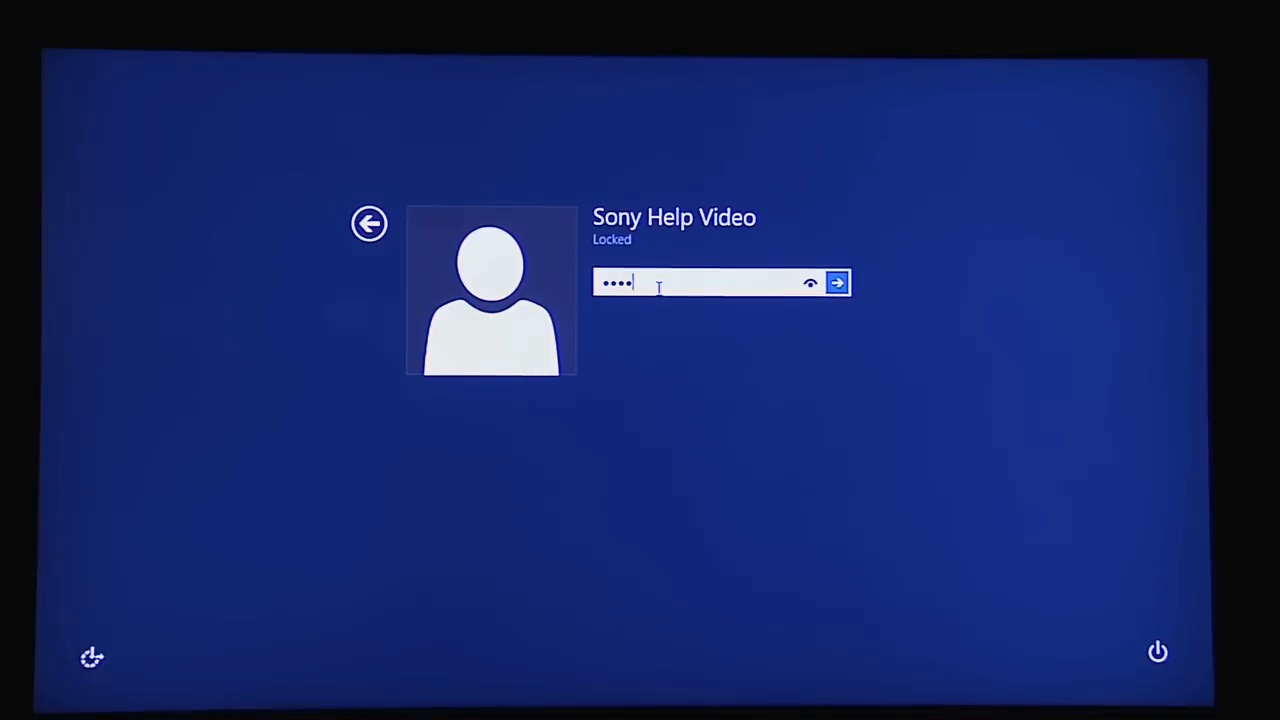
Submit the entered account password to sign in to Windows 8.
click(837, 282)
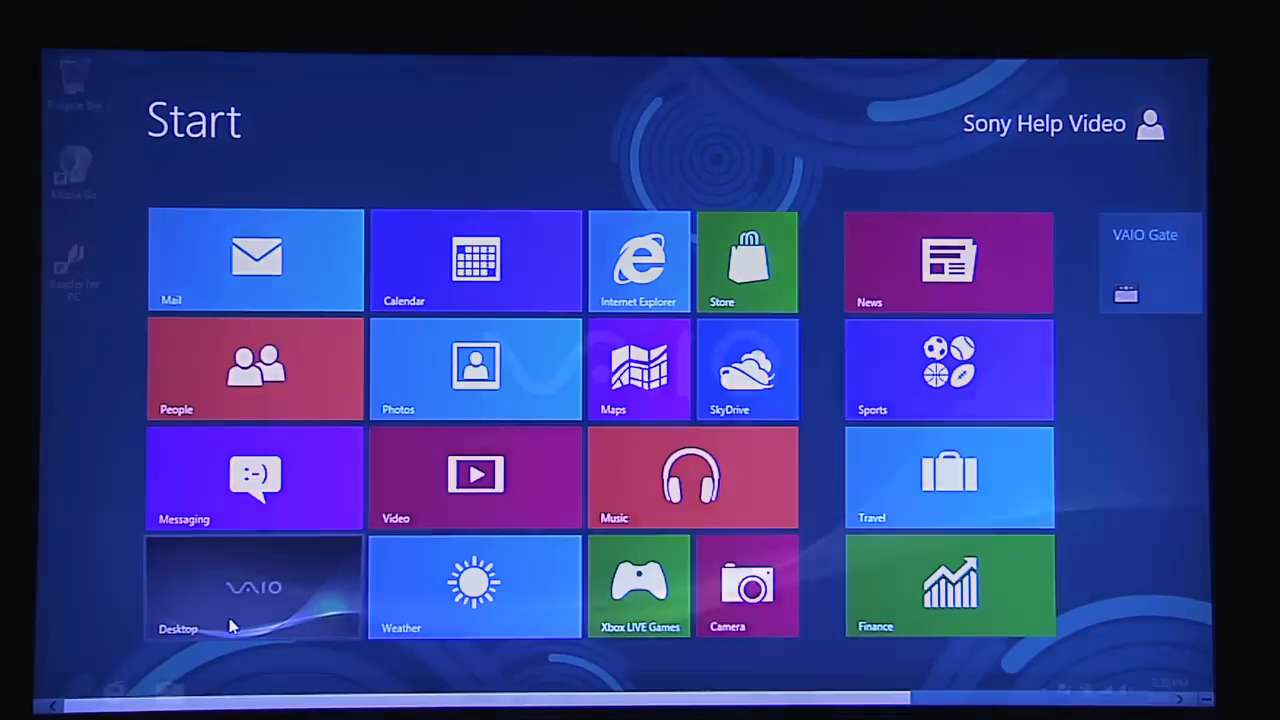
Launch the Desktop tile from the Start screen to show the VAIO desktop.
click(253, 587)
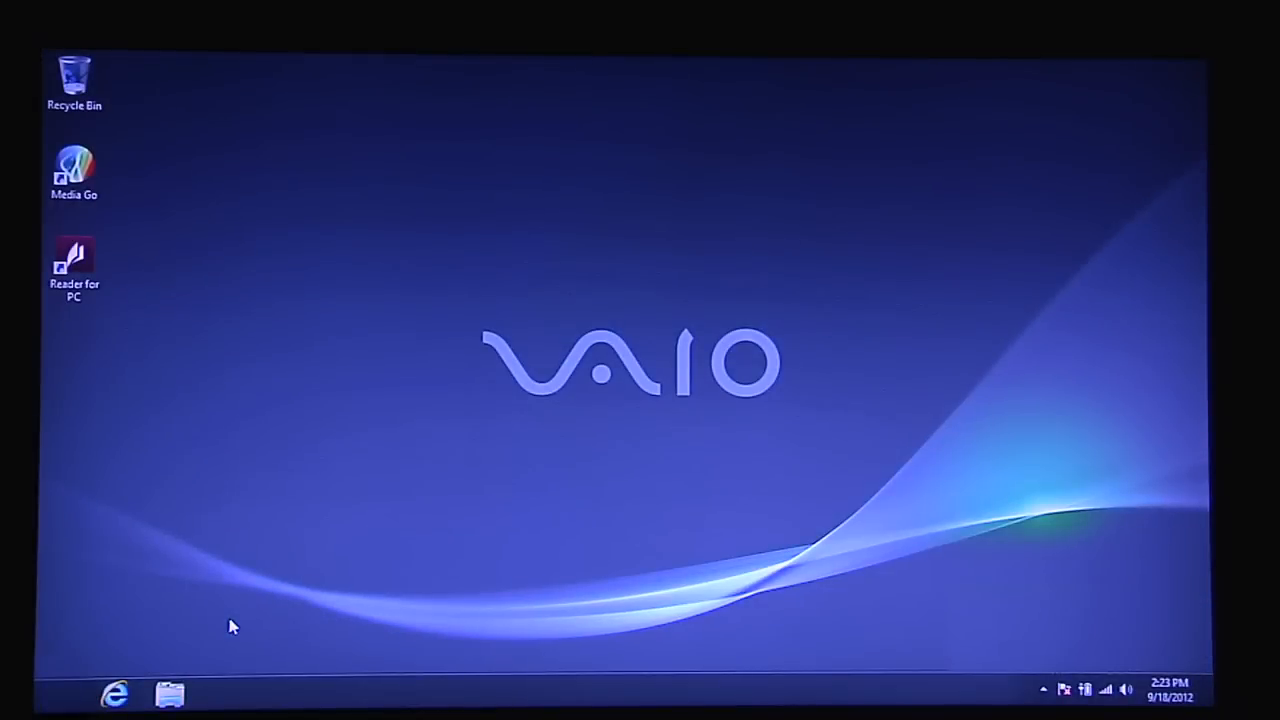